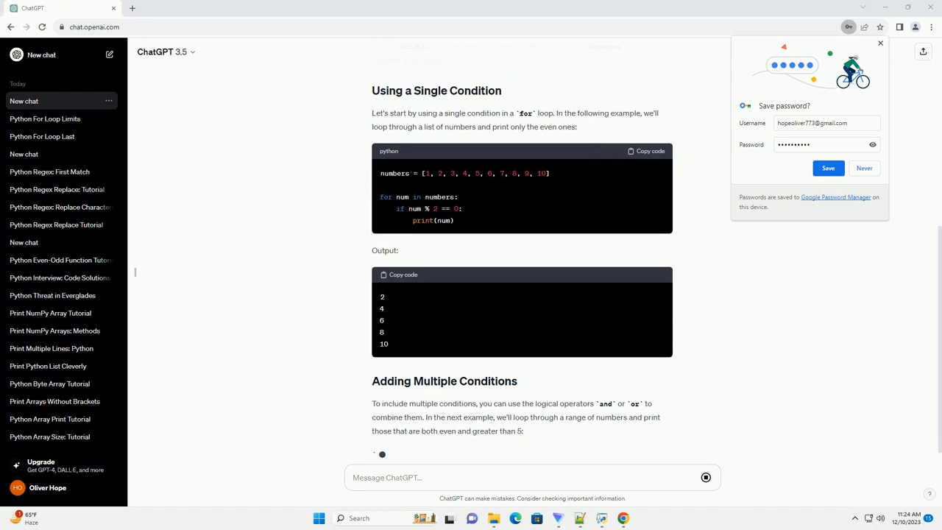
pyautogui.scroll(-3)
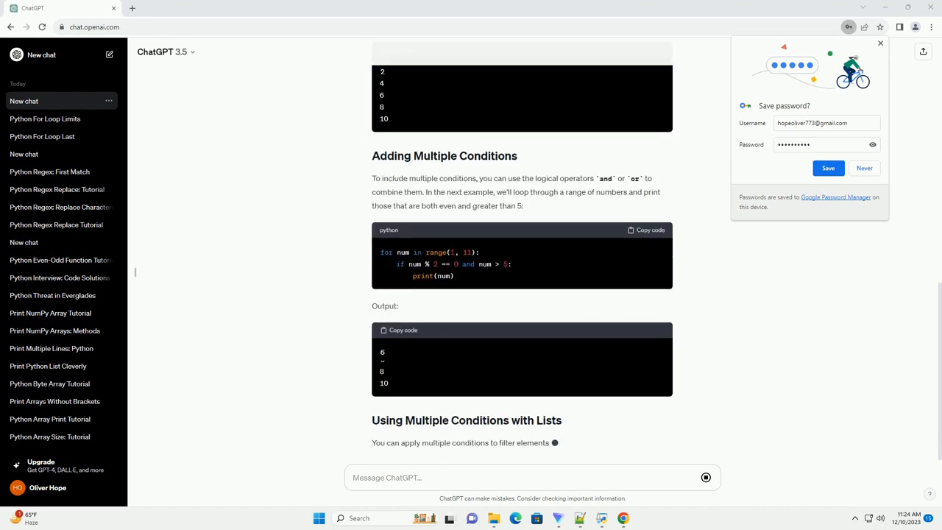
pyautogui.scroll(-3)
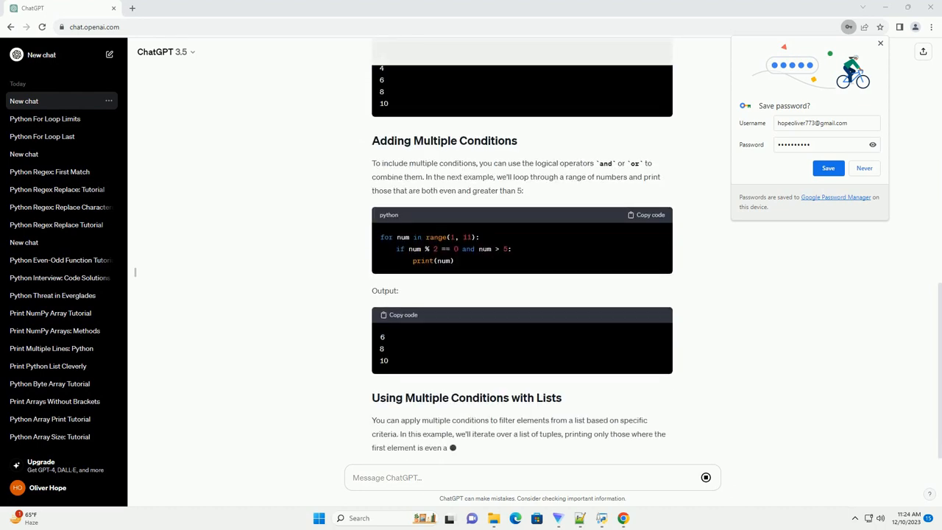
pyautogui.scroll(-3)
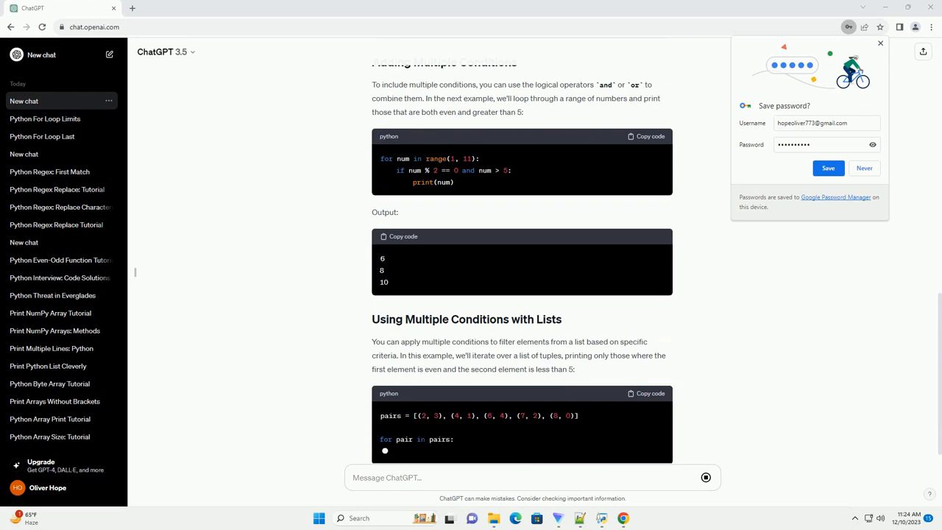
pyautogui.scroll(-3)
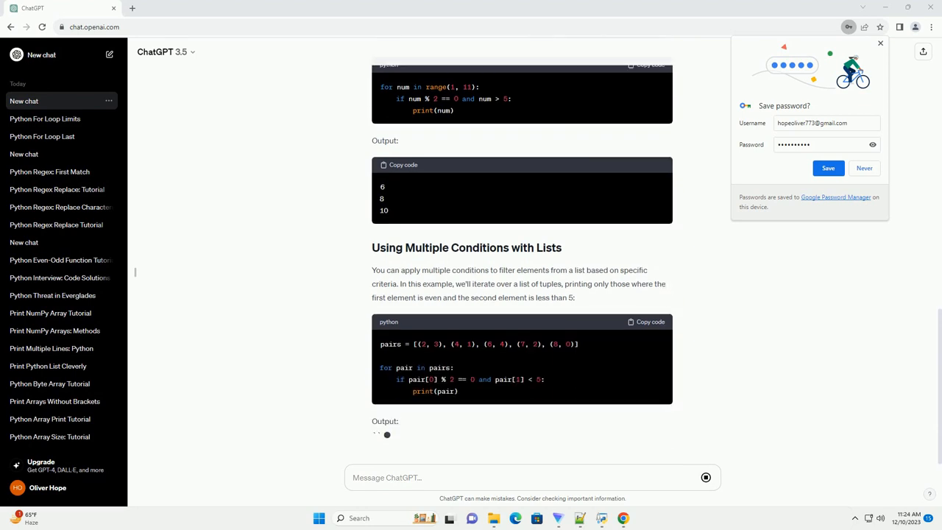